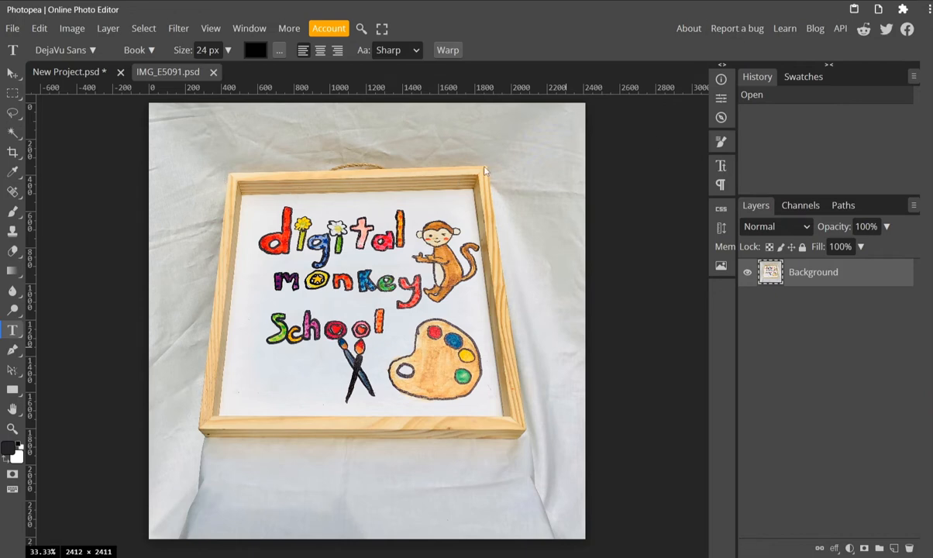
mouse_move(444, 292)
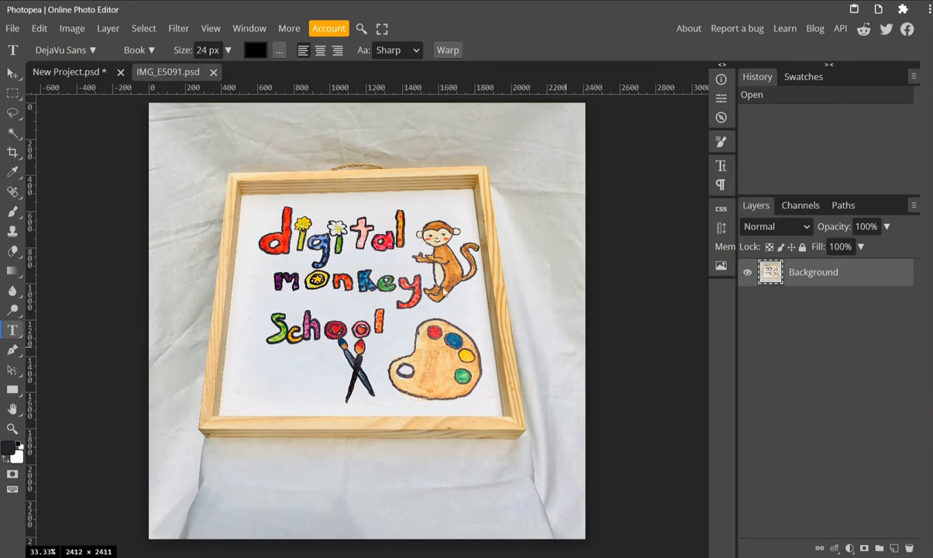
mouse_move(171, 160)
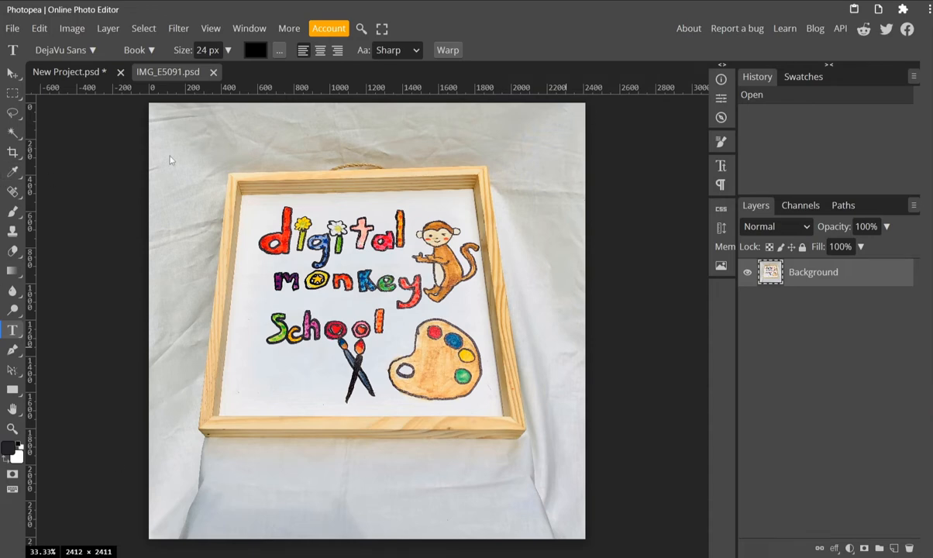
Step: Reveal the Lasso tool's variants: Lasso, Polygonal Lasso and Magnetic Lasso
click(12, 113)
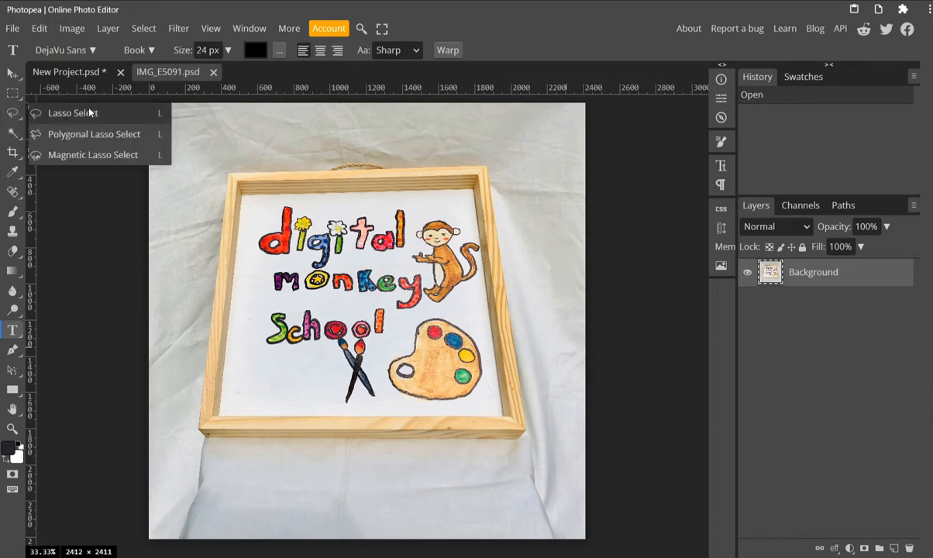
mouse_move(83, 143)
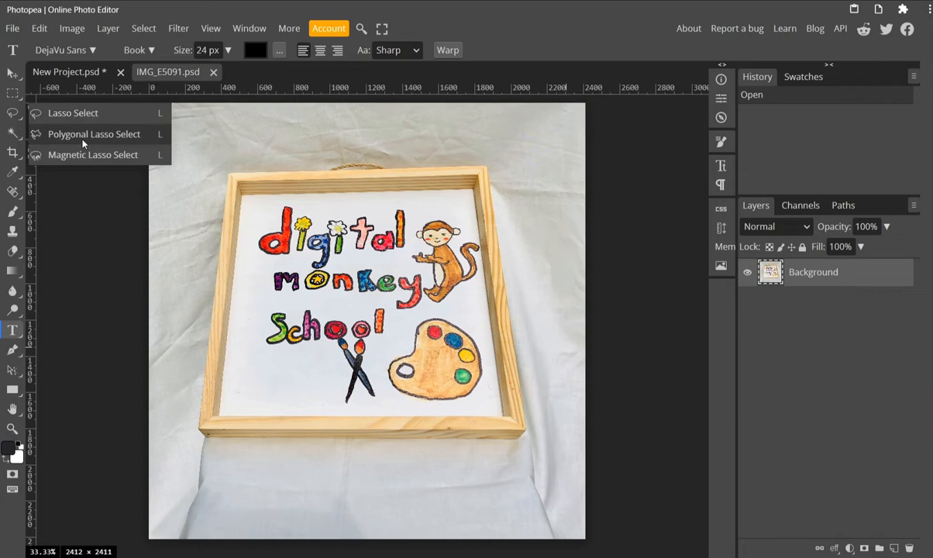
Step: Outline the paper with the Polygonal Lasso and align a guide to its lower edge
click(73, 112)
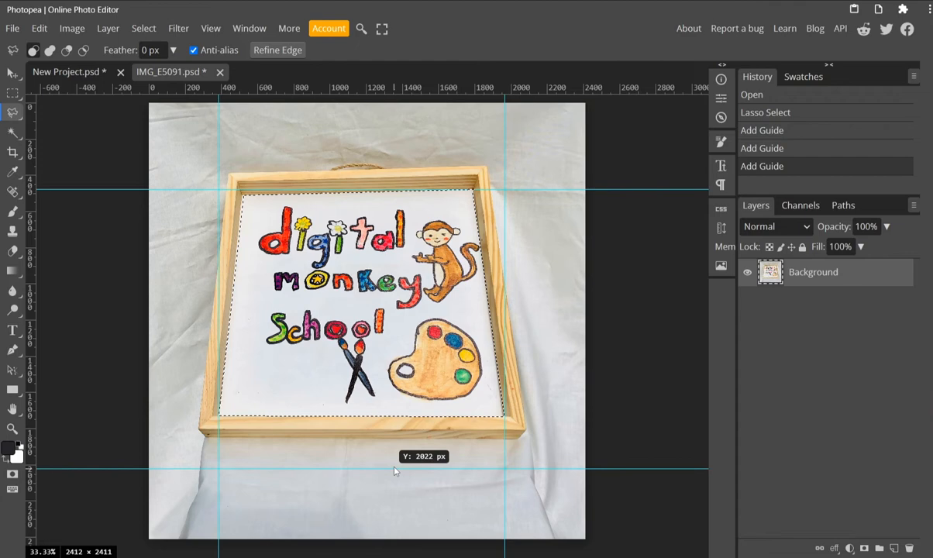
drag(395, 470, 400, 416)
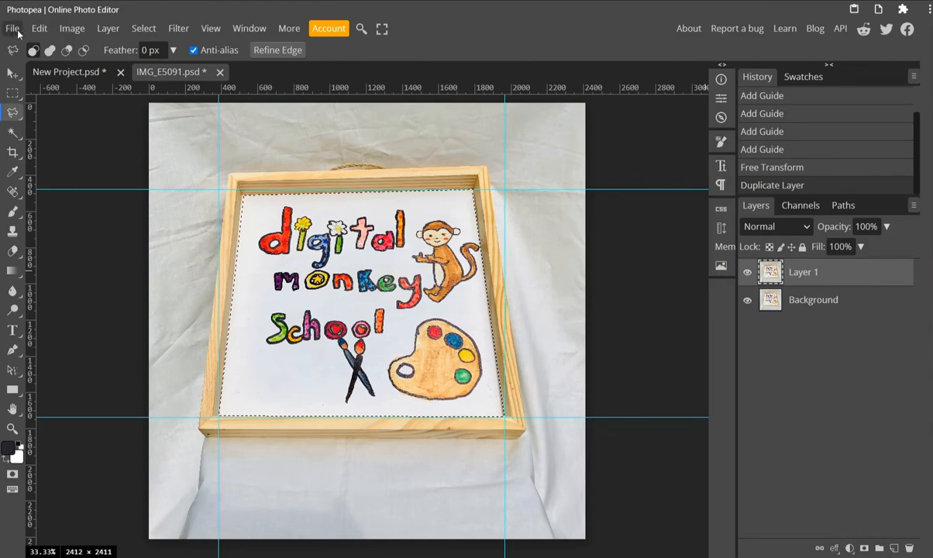
Step: Free Transform the copied paper layer, pulling its top corners outward to square it against the guides
click(39, 28)
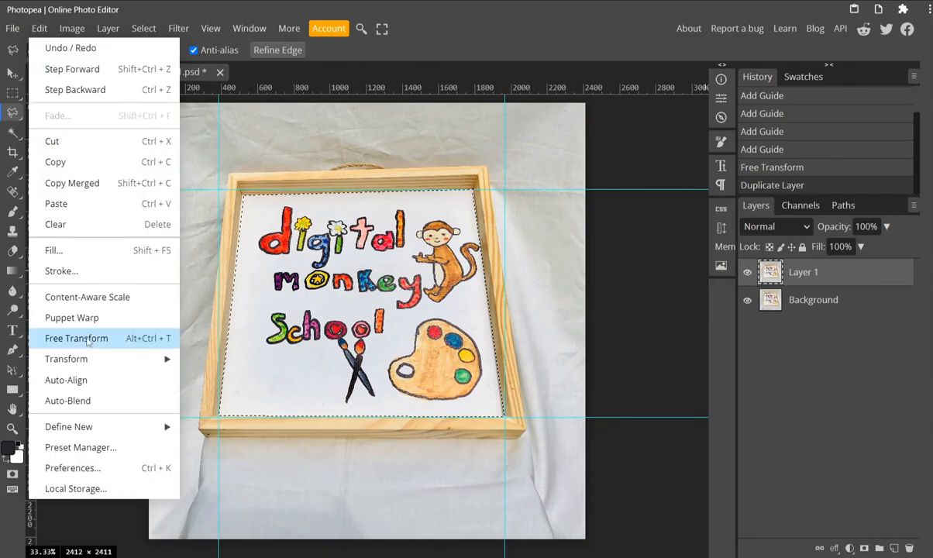
click(76, 337)
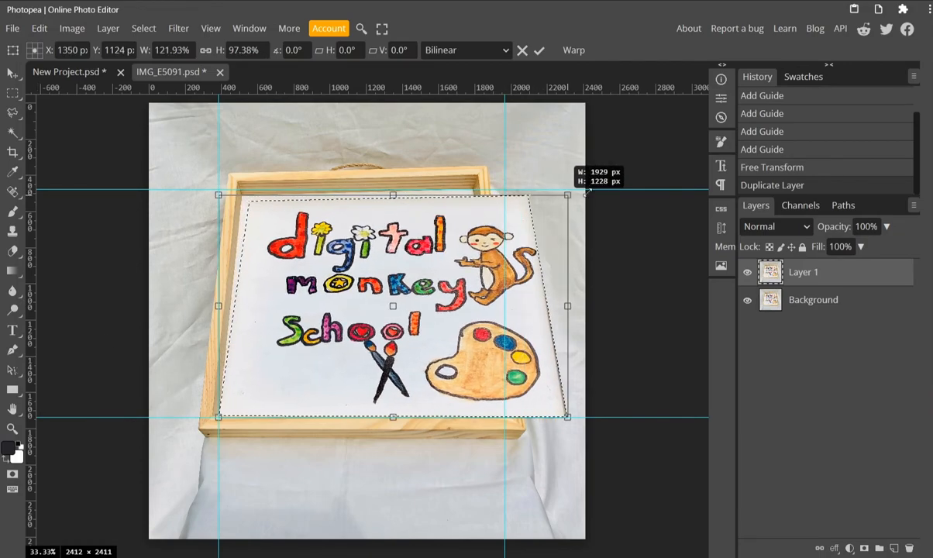
drag(587, 192, 579, 192)
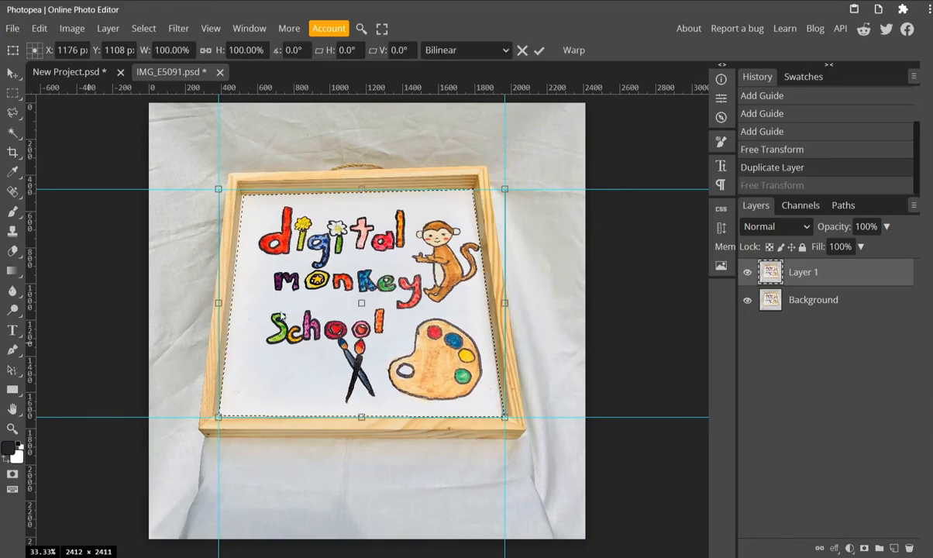
drag(505, 189, 519, 191)
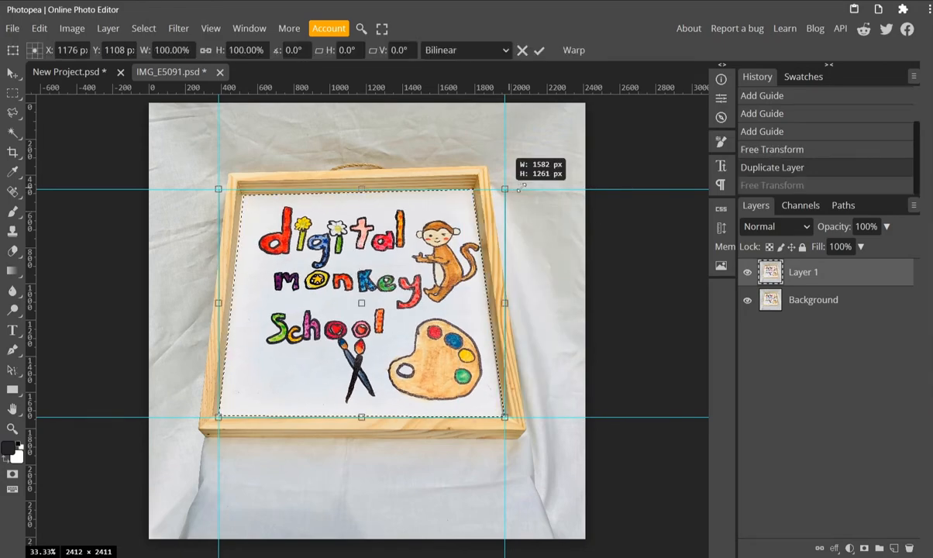
drag(504, 188, 539, 185)
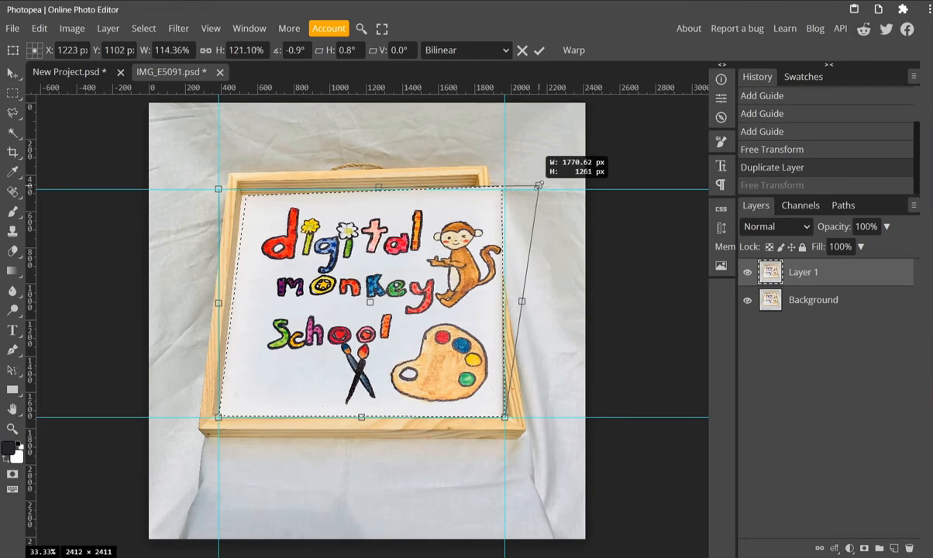
drag(538, 186, 538, 189)
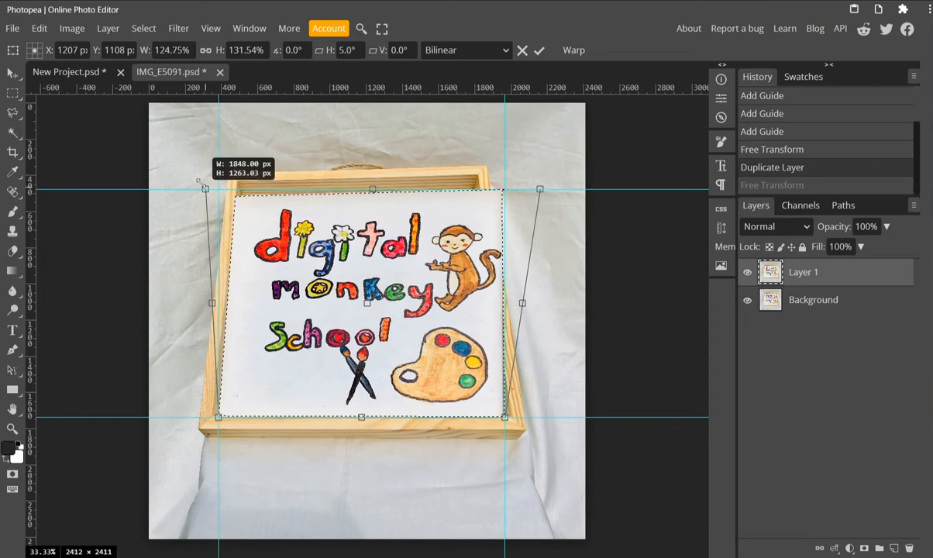
drag(202, 184, 186, 181)
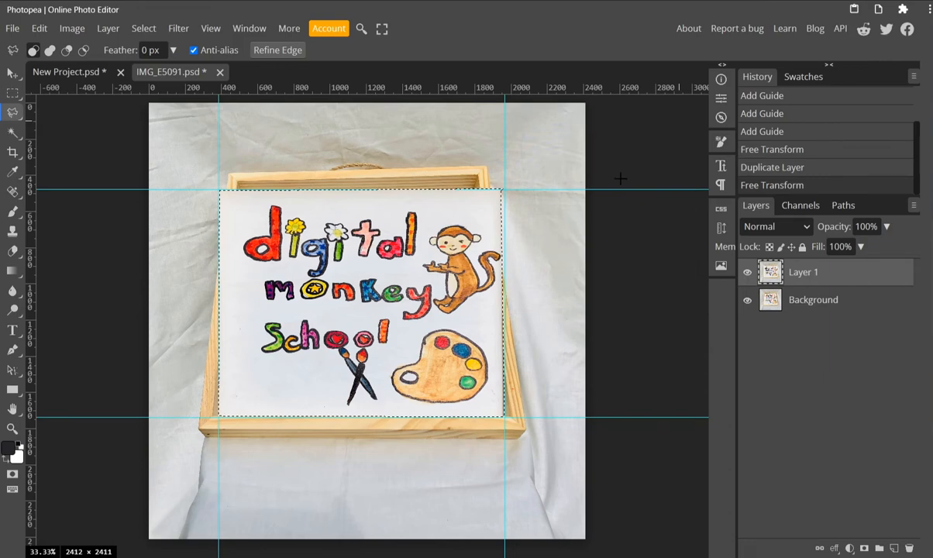
mouse_move(416, 86)
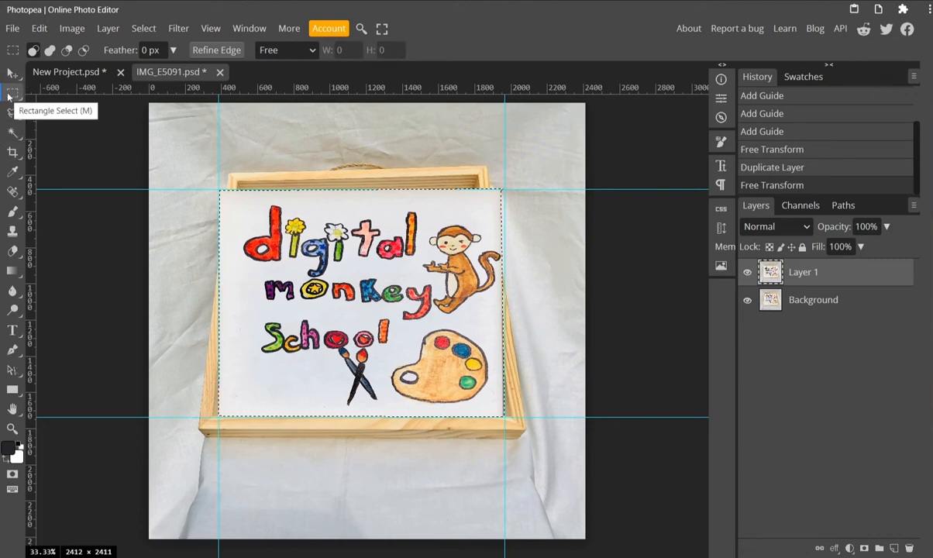
Step: With a fixed-ratio Rectangular Marquee, lower the bottom guide to the square's edge and select the enclosed region
click(286, 50)
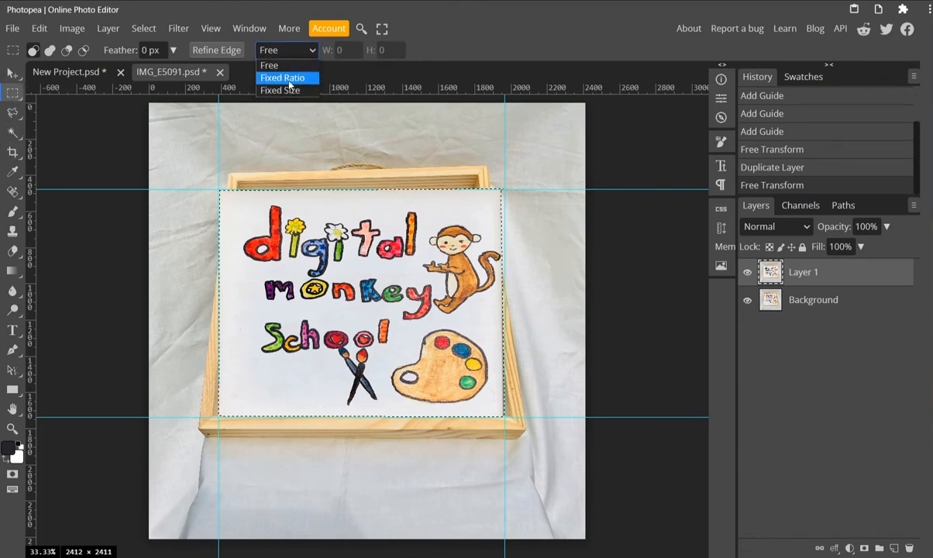
click(282, 77)
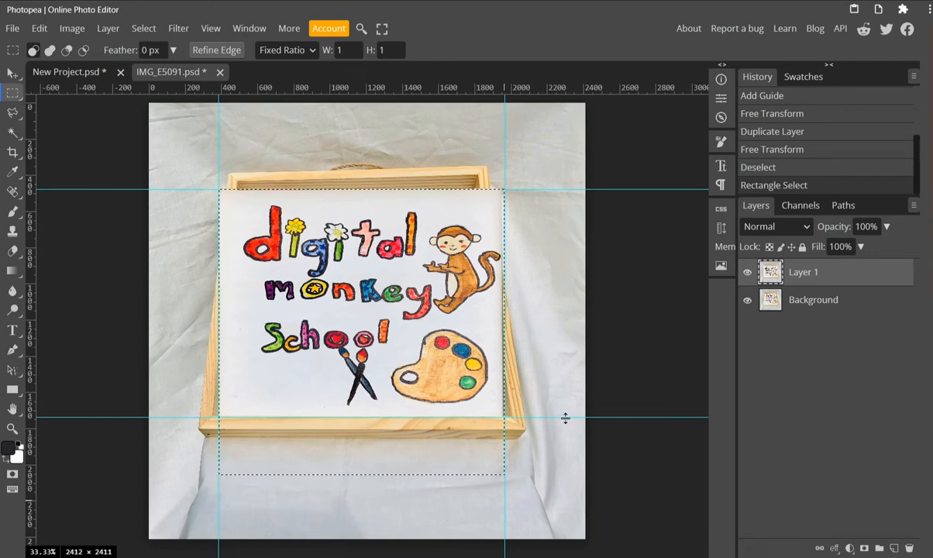
mouse_move(560, 418)
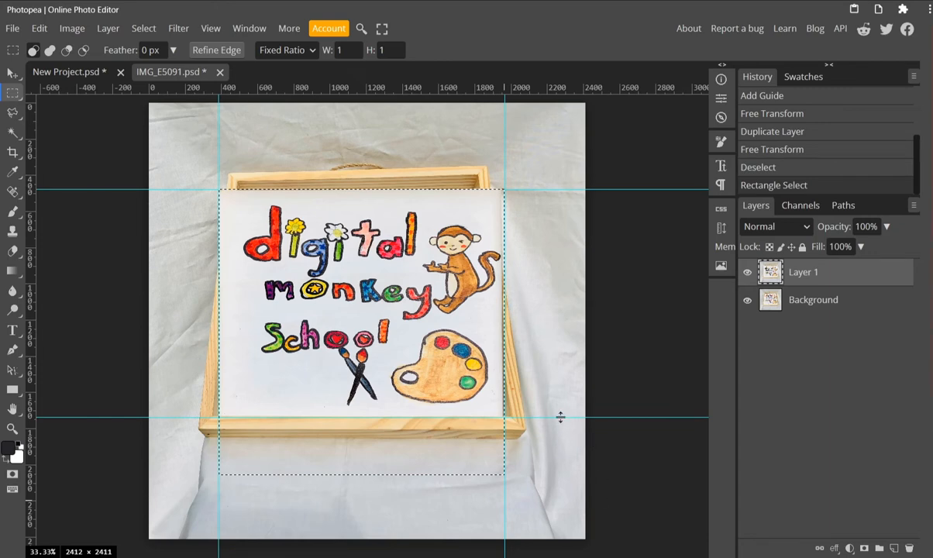
drag(561, 417, 562, 440)
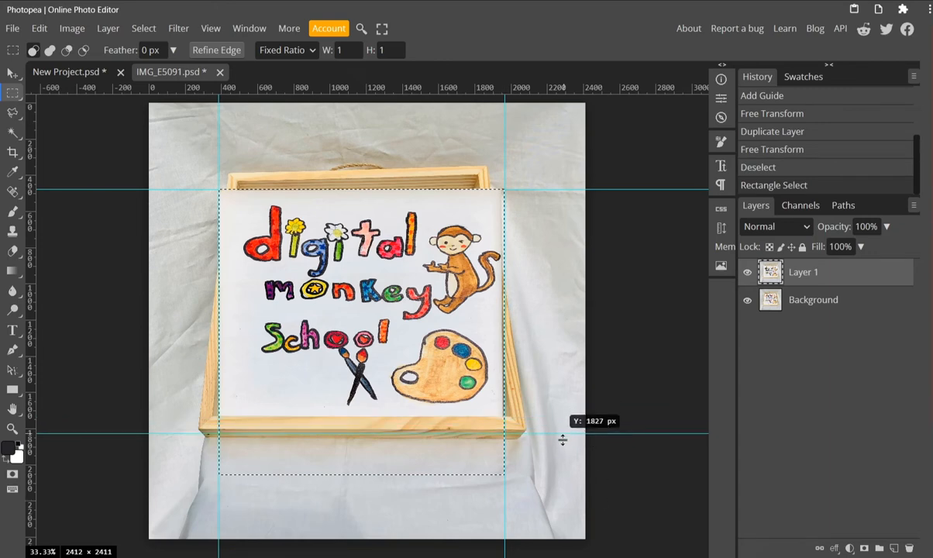
drag(563, 434, 563, 473)
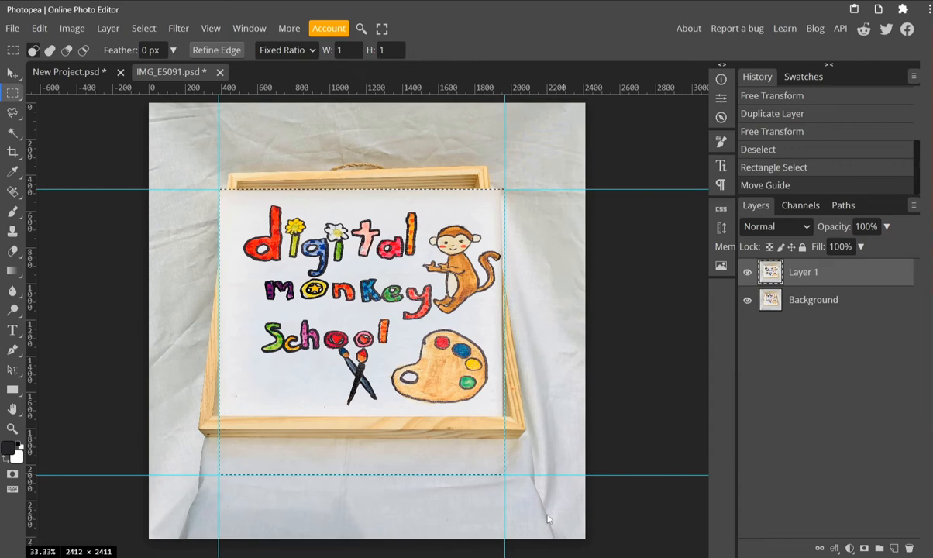
drag(151, 416, 546, 519)
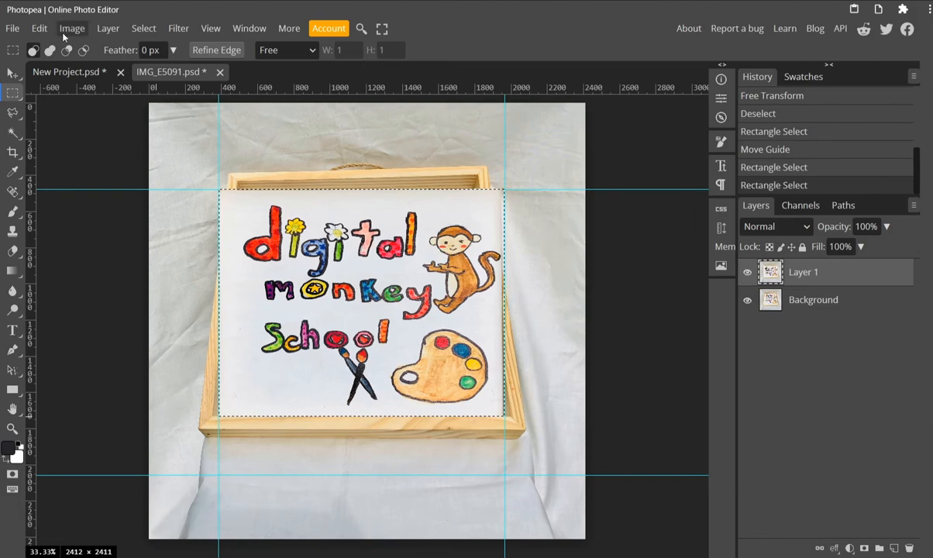
Step: Free Transform the drawing down to fill the guide square, then hide the Background layer
click(39, 28)
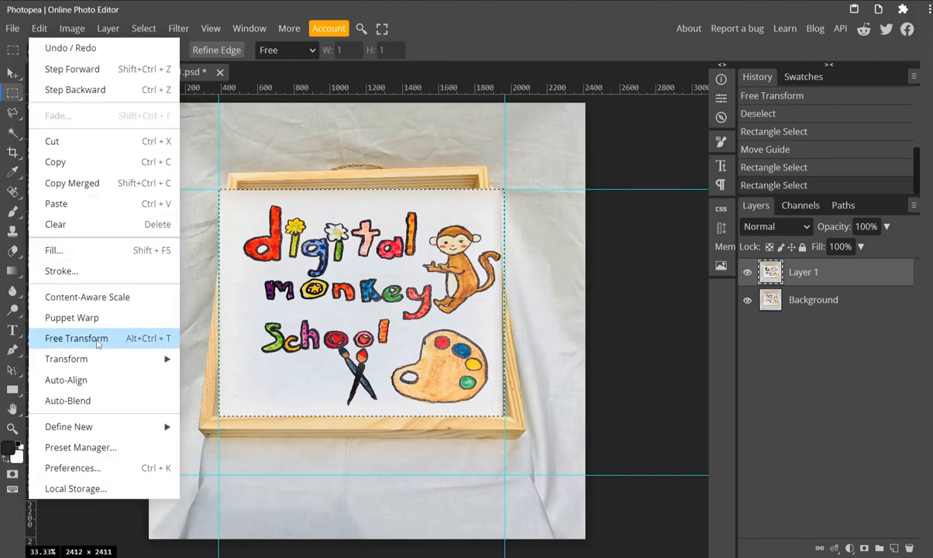
click(76, 338)
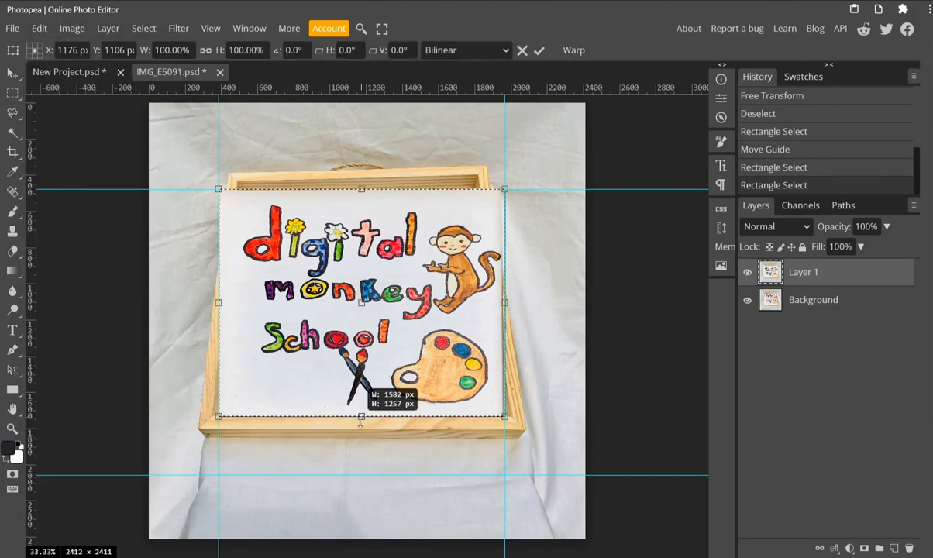
drag(360, 418, 360, 471)
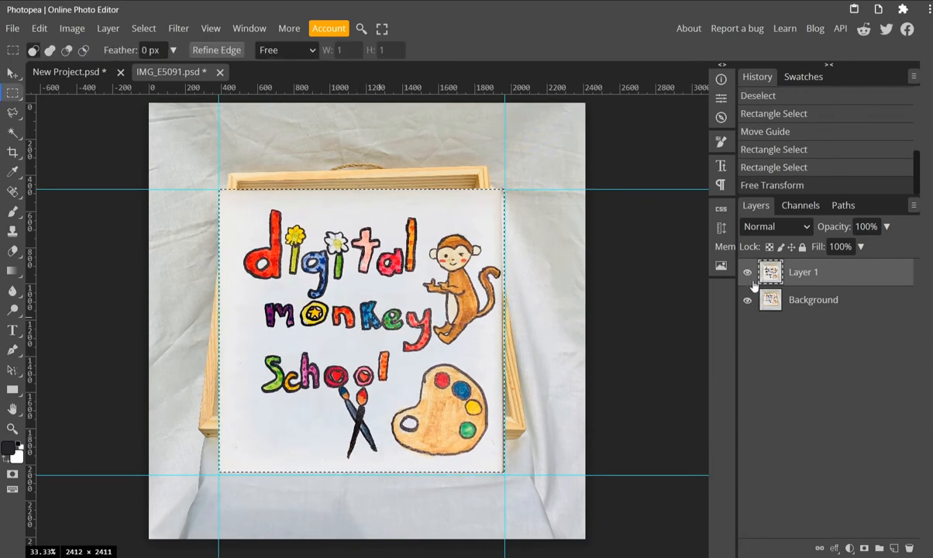
click(746, 299)
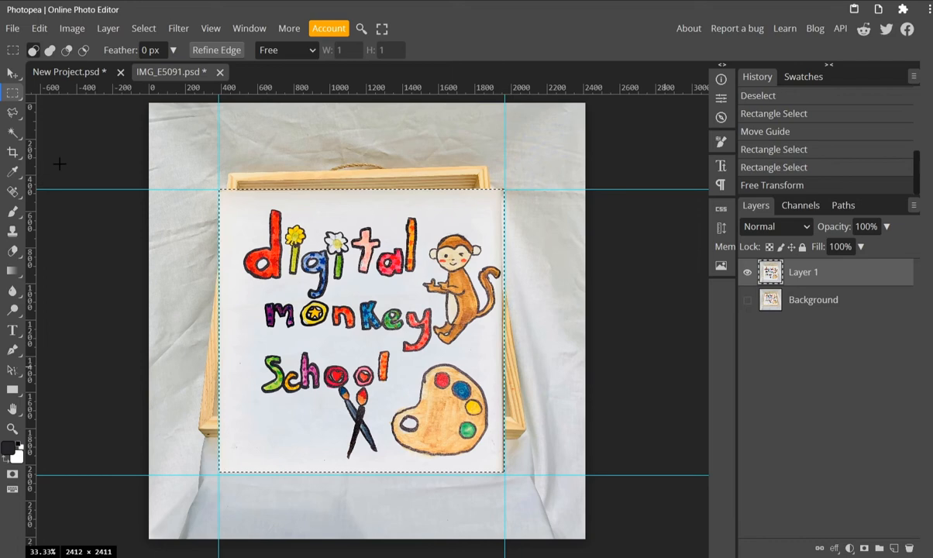
mouse_move(481, 169)
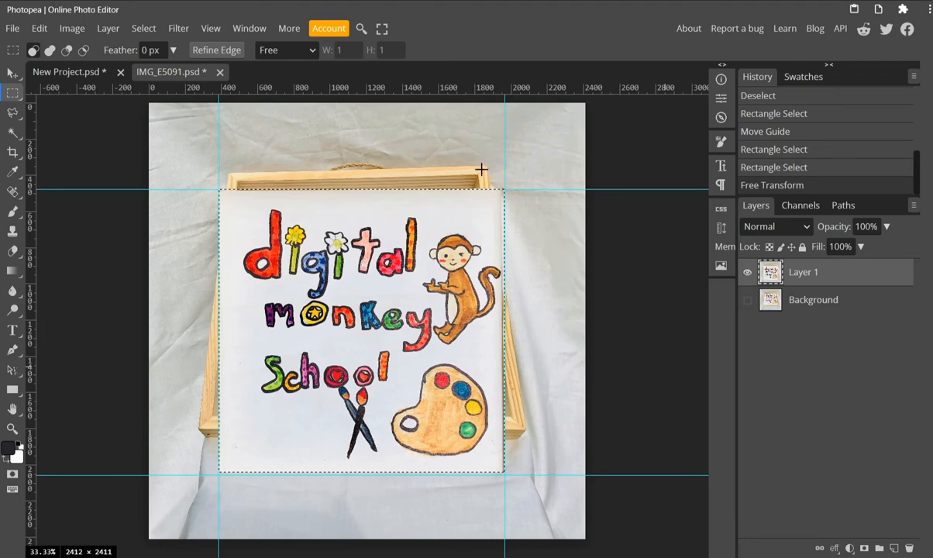
mouse_move(495, 440)
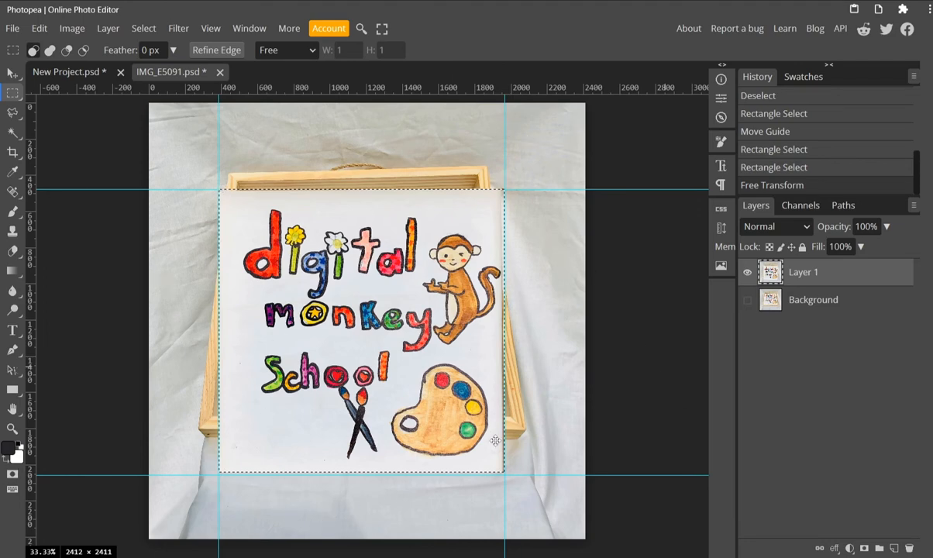
Step: Crop the image to the selected square (about 1582×1567 px) and clear the selection with Ctrl+D
click(72, 29)
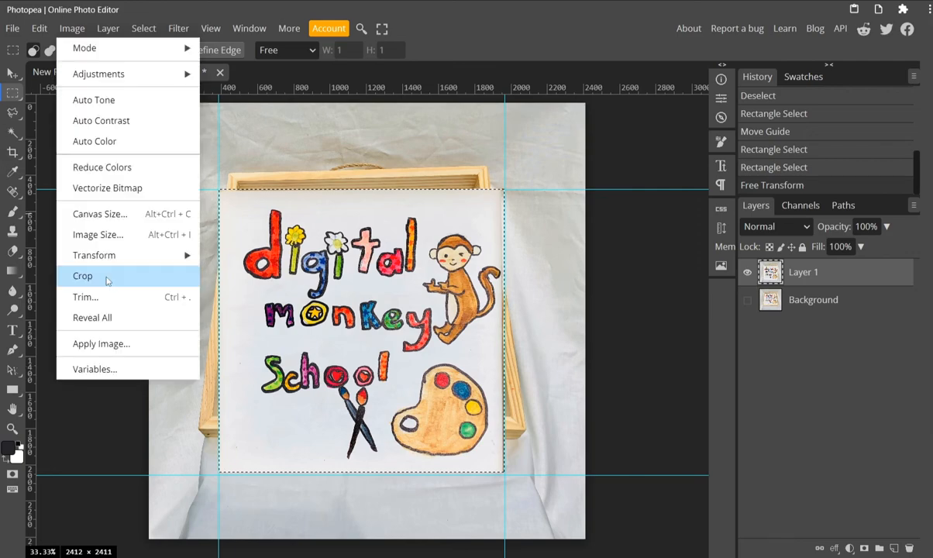
click(82, 276)
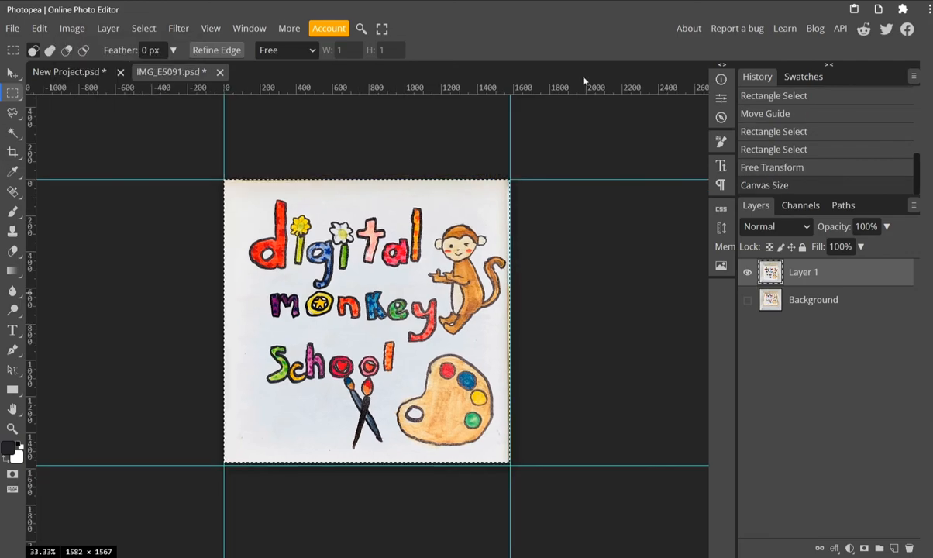
mouse_move(537, 375)
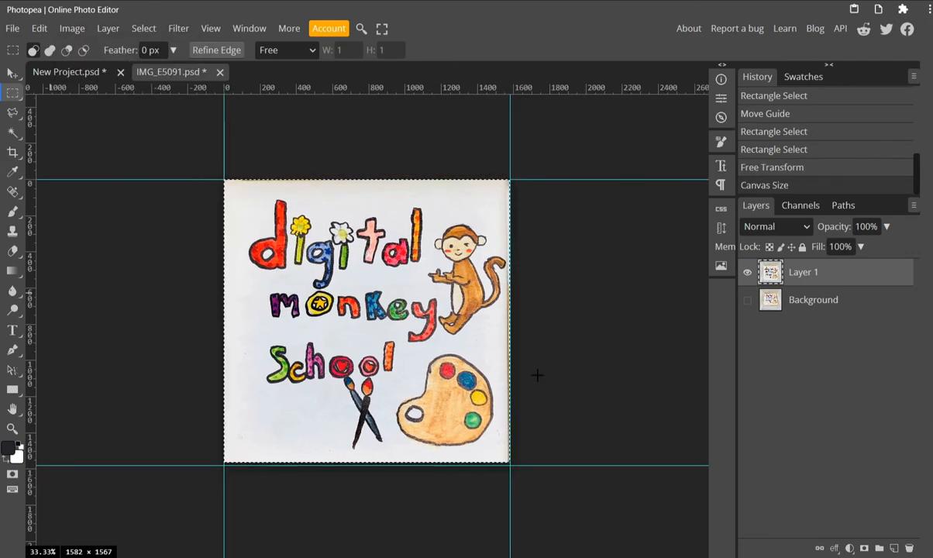
key(Ctrl+D)
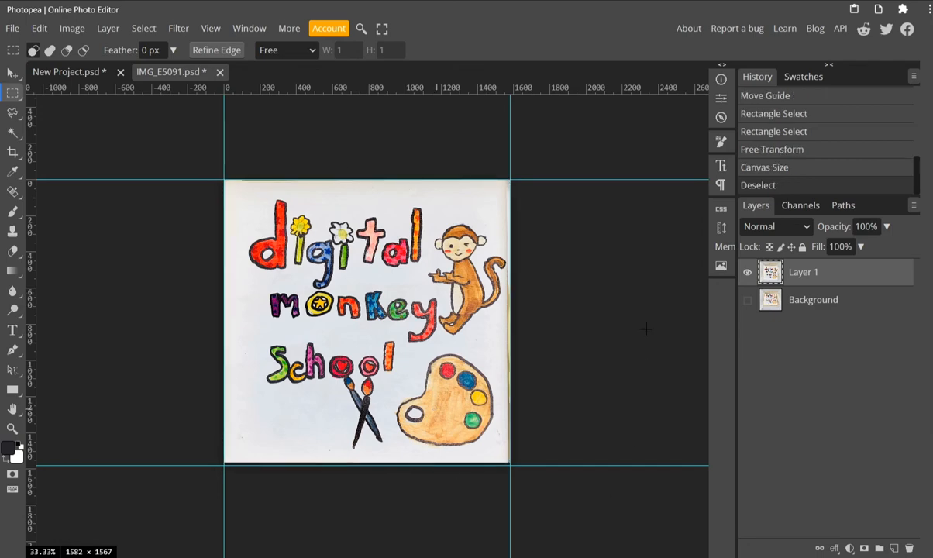
mouse_move(130, 217)
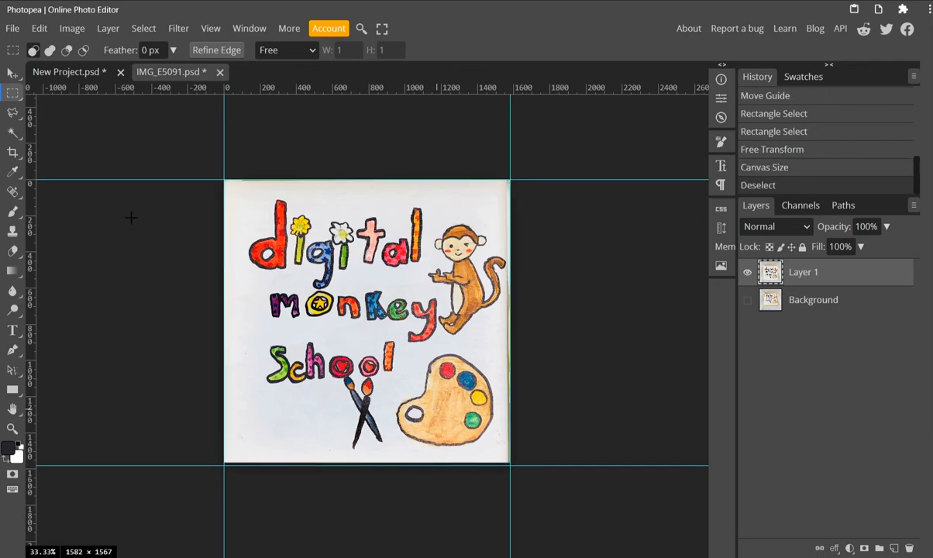
click(11, 28)
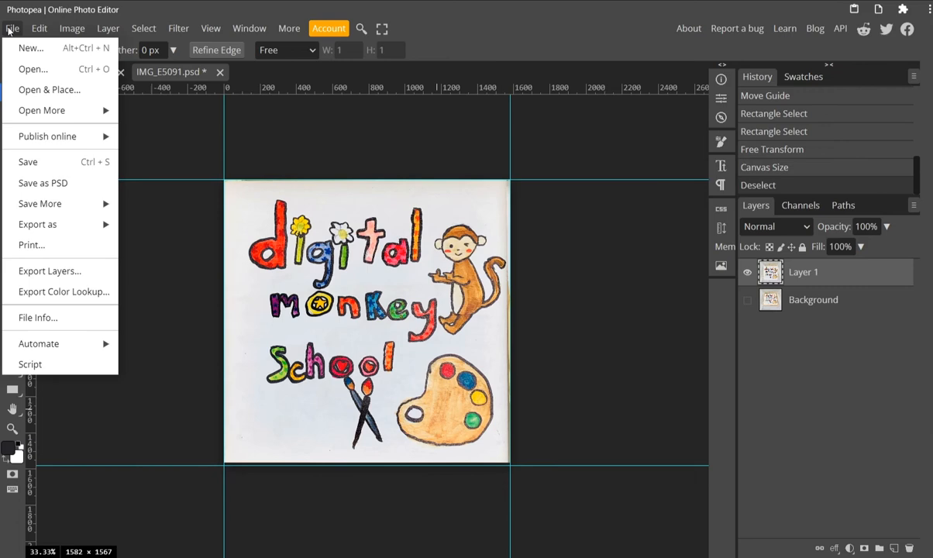
Step: Export as PNG and save it as dms_sign_fin into the Desktop > DMS > dms_sign folder
click(37, 224)
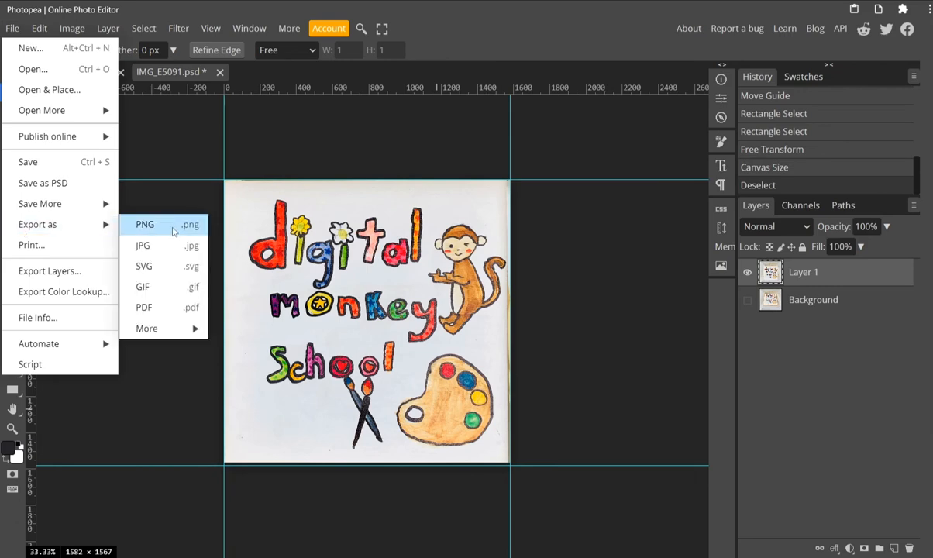
click(145, 224)
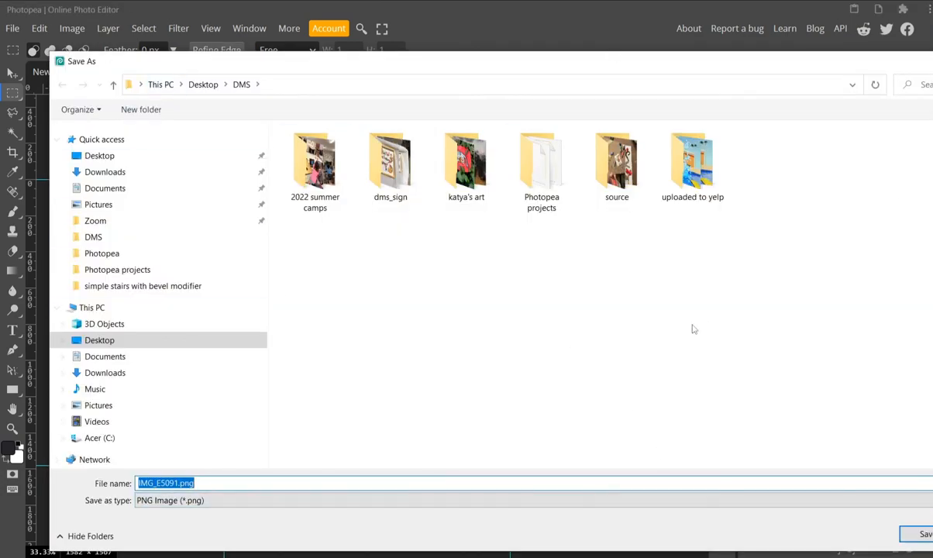
mouse_move(537, 358)
text(dms_sign_fin)
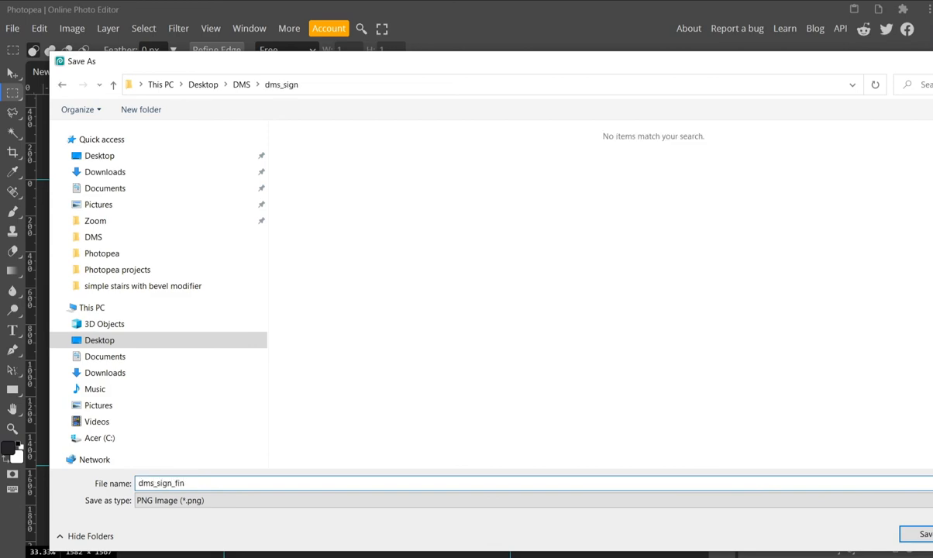
click(903, 534)
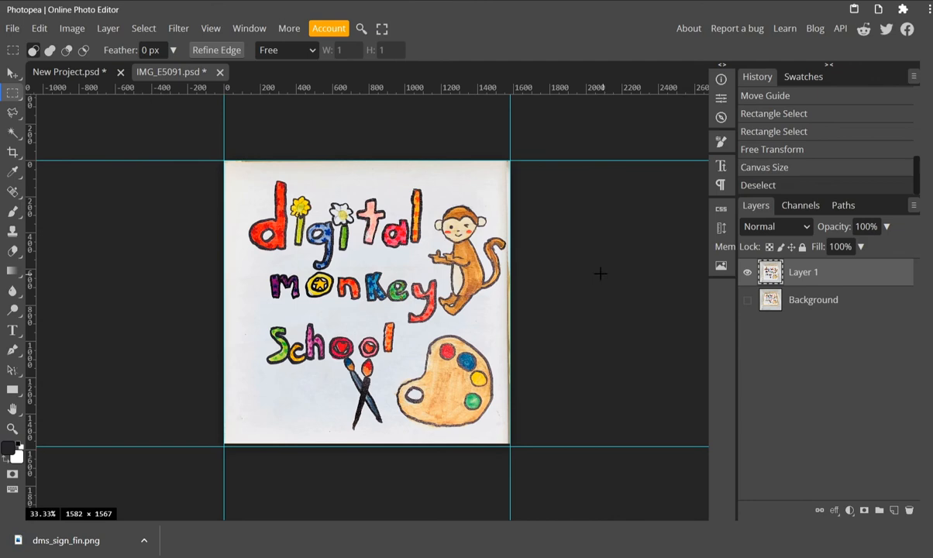
mouse_move(116, 433)
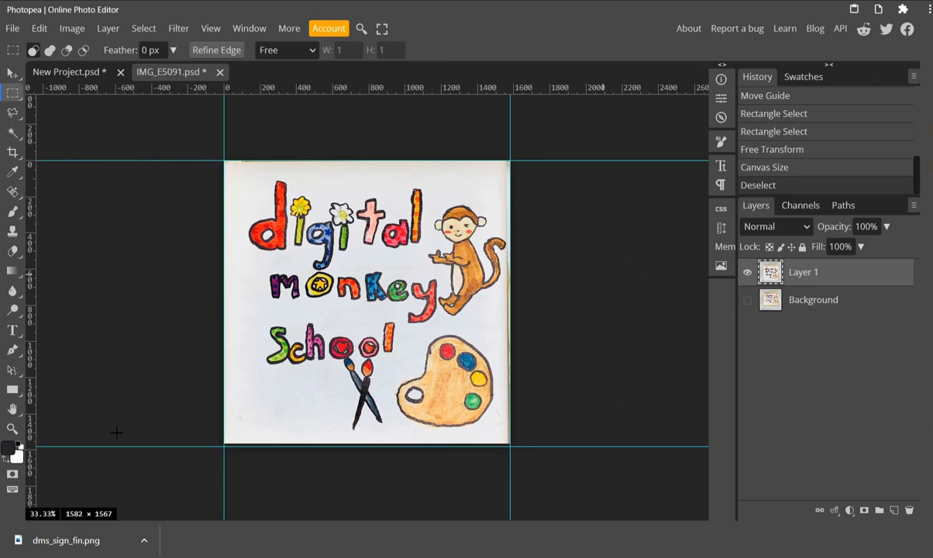
mouse_move(145, 219)
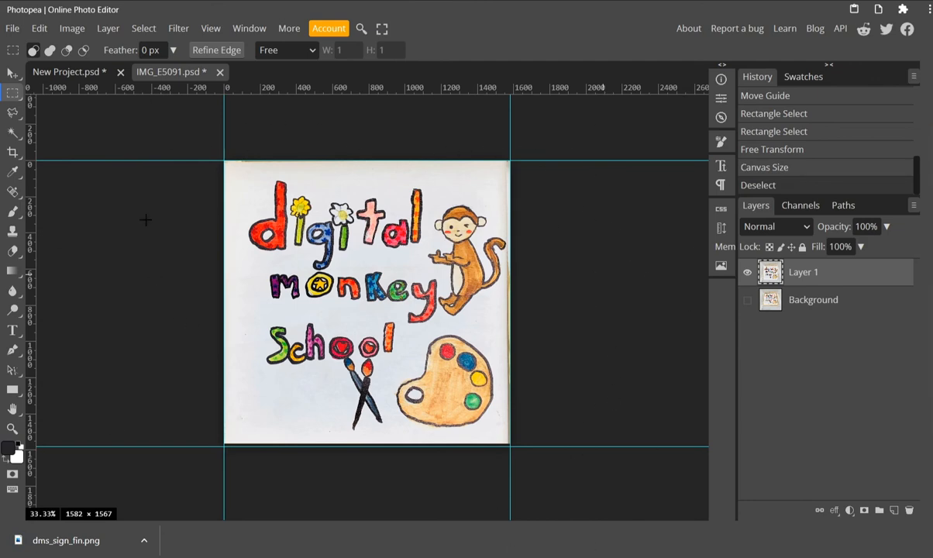
mouse_move(633, 358)
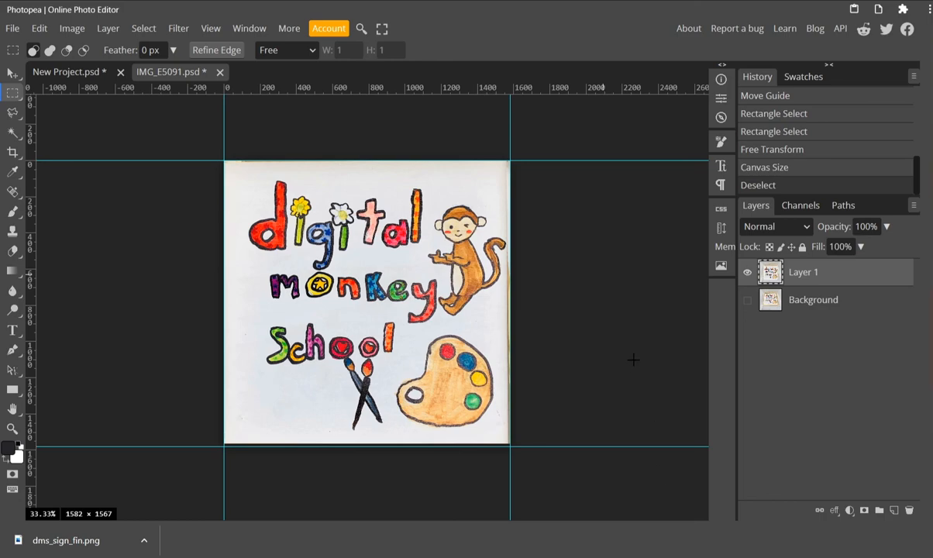